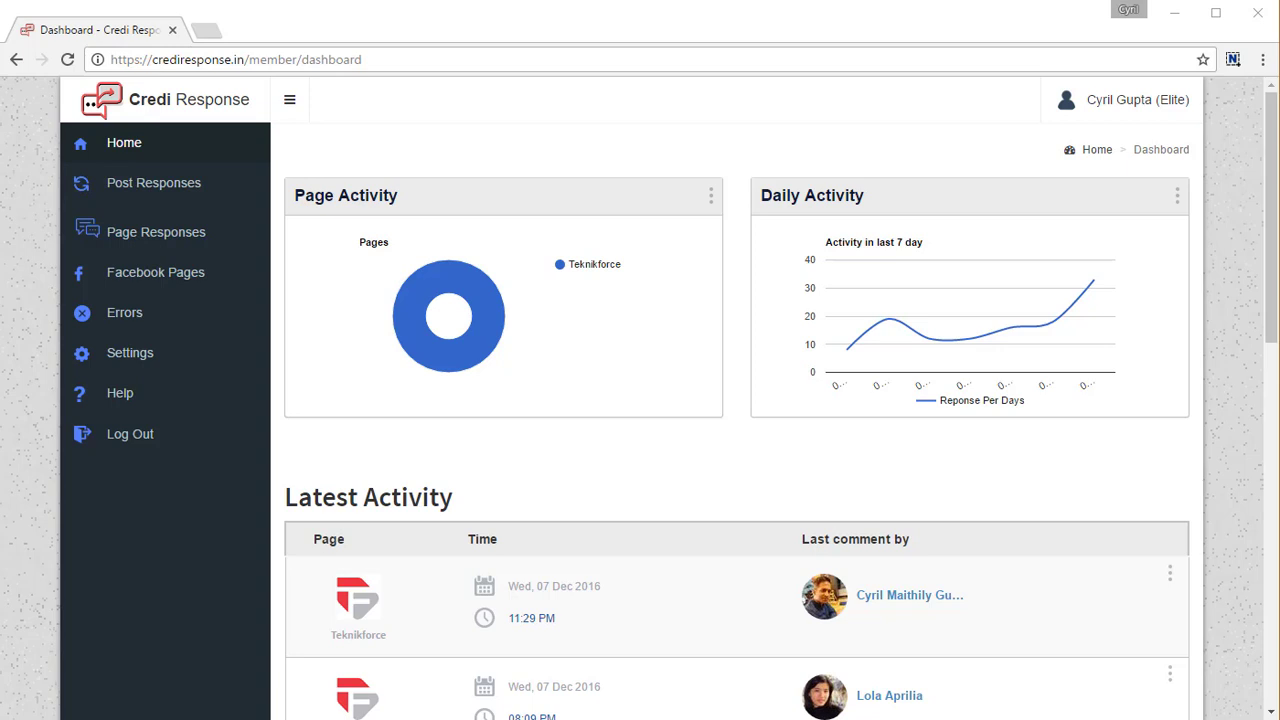
- Open Page Responses to show the Teknikforce page's default response form
left_click(156, 231)
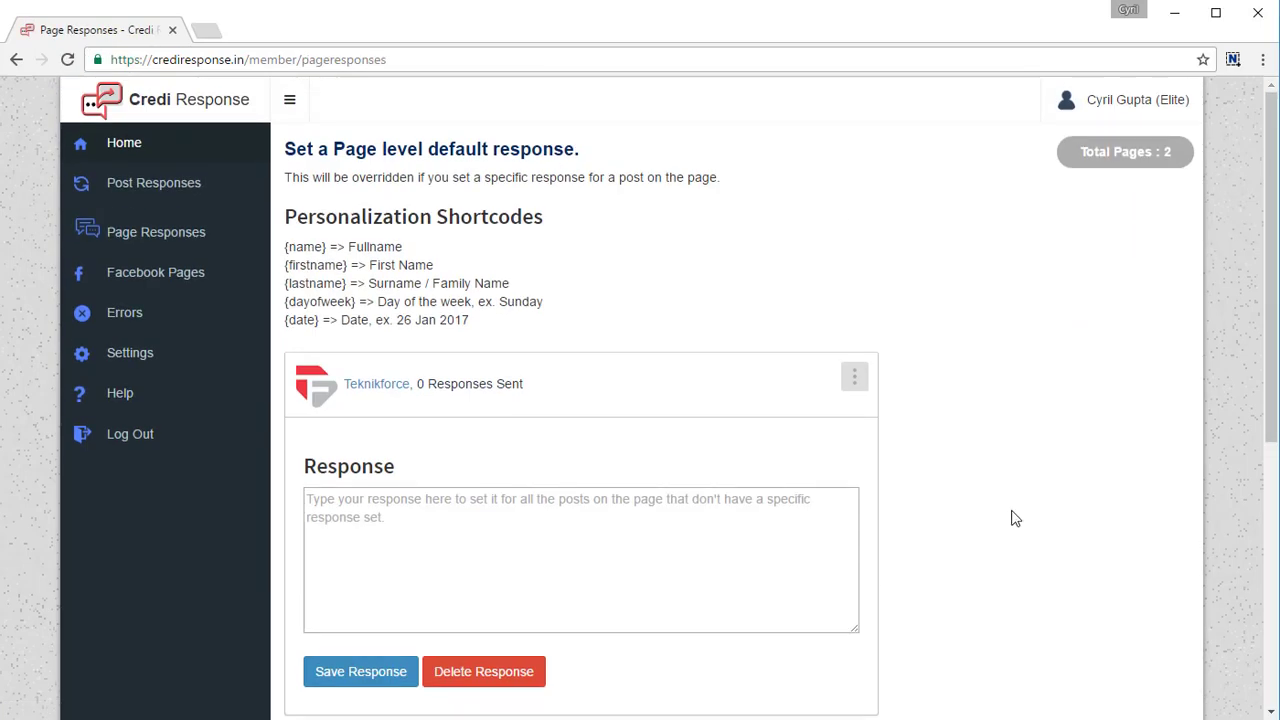
mouse_move(871, 418)
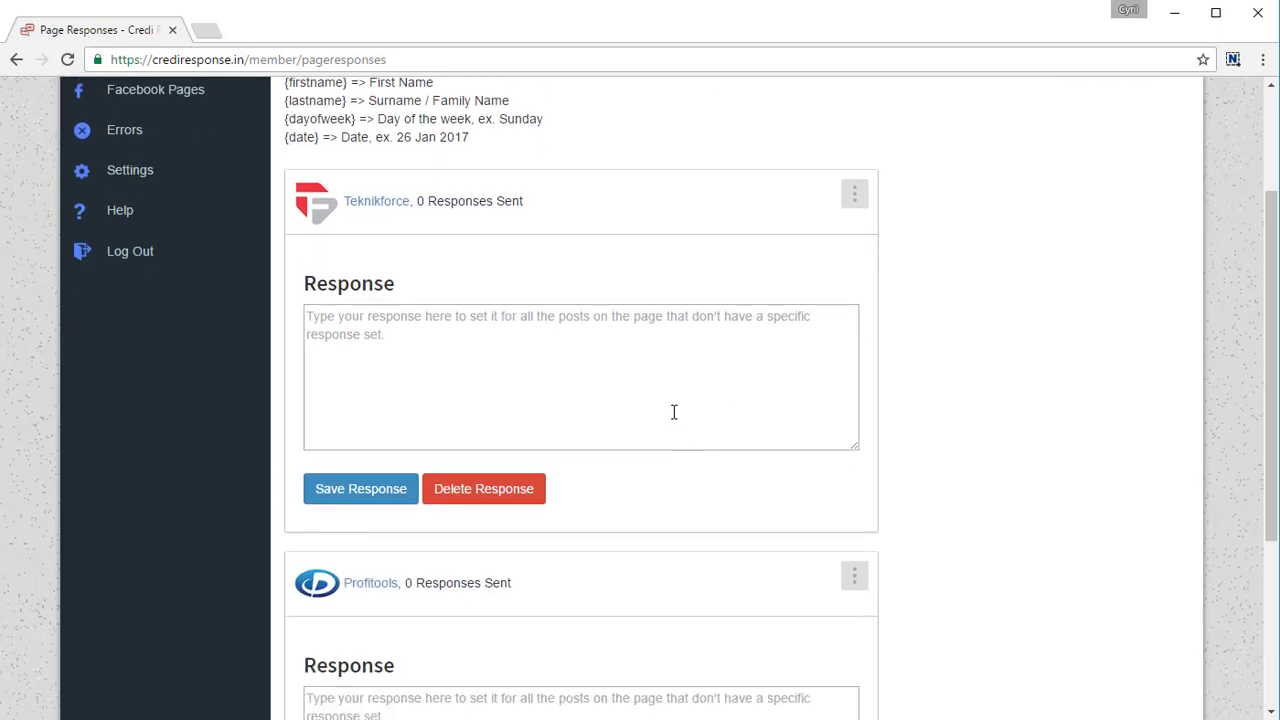
scroll("down", 3)
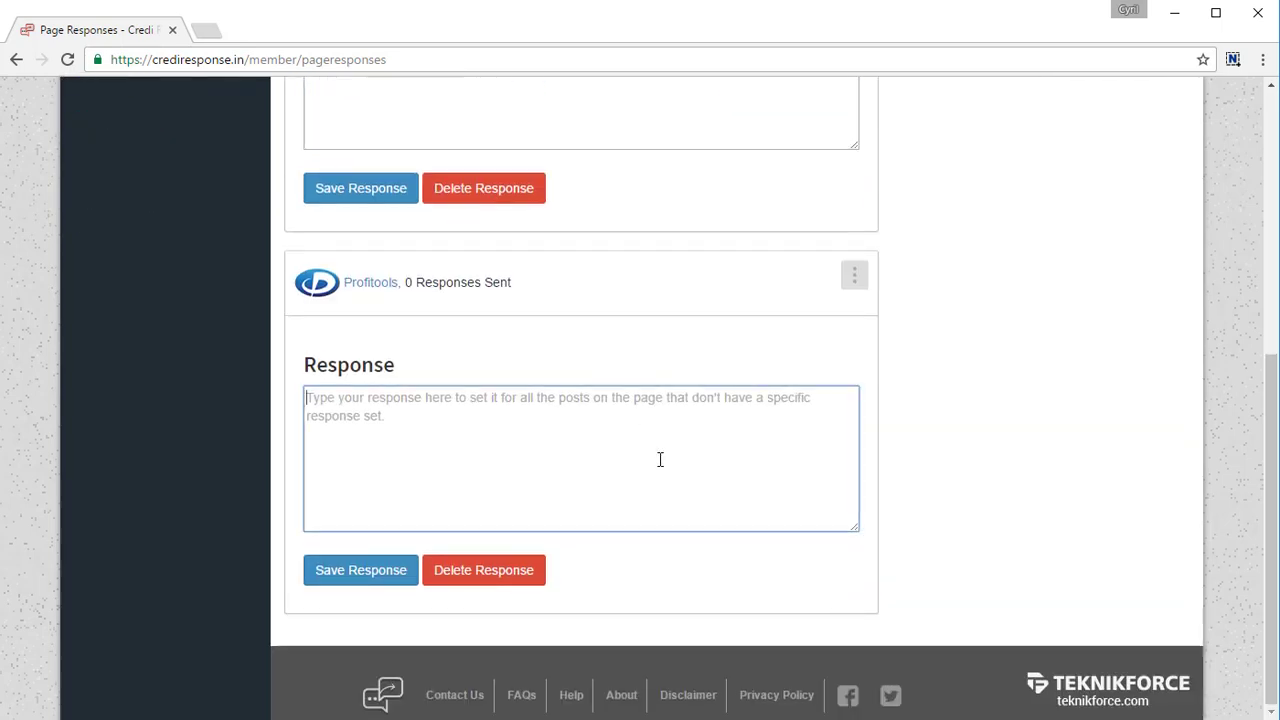
type("Hi {n")
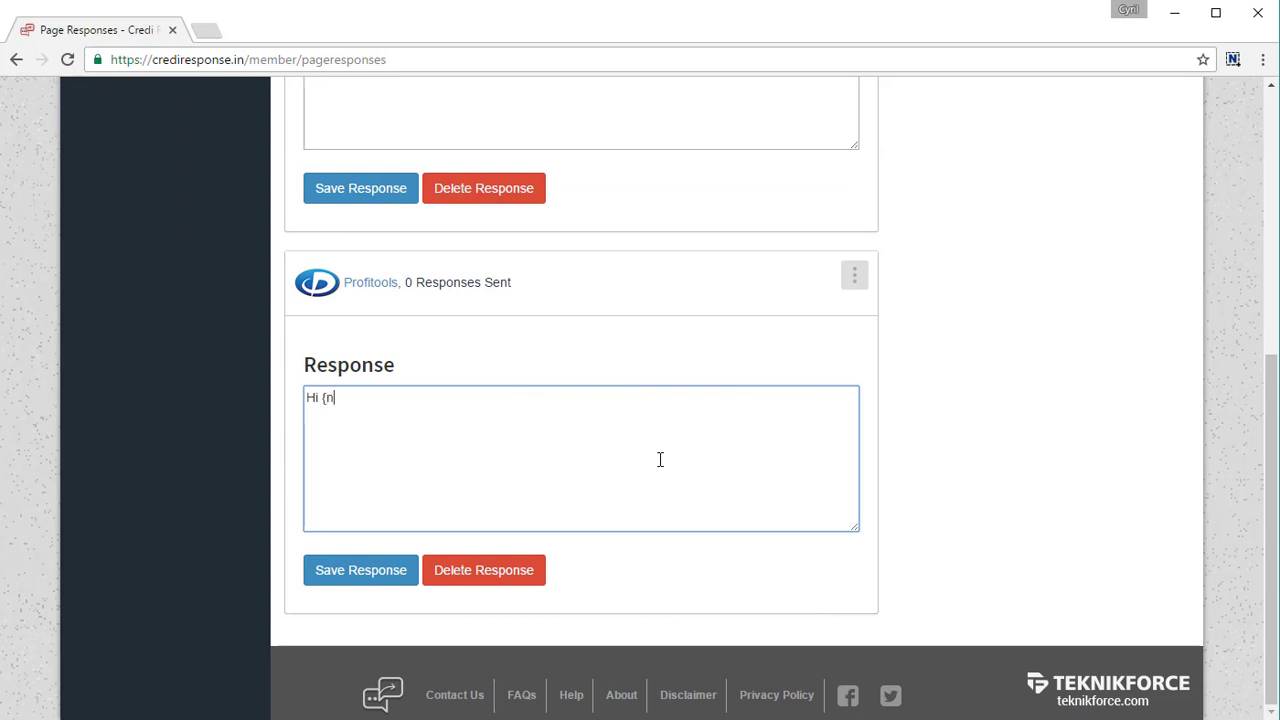
type("ame}")
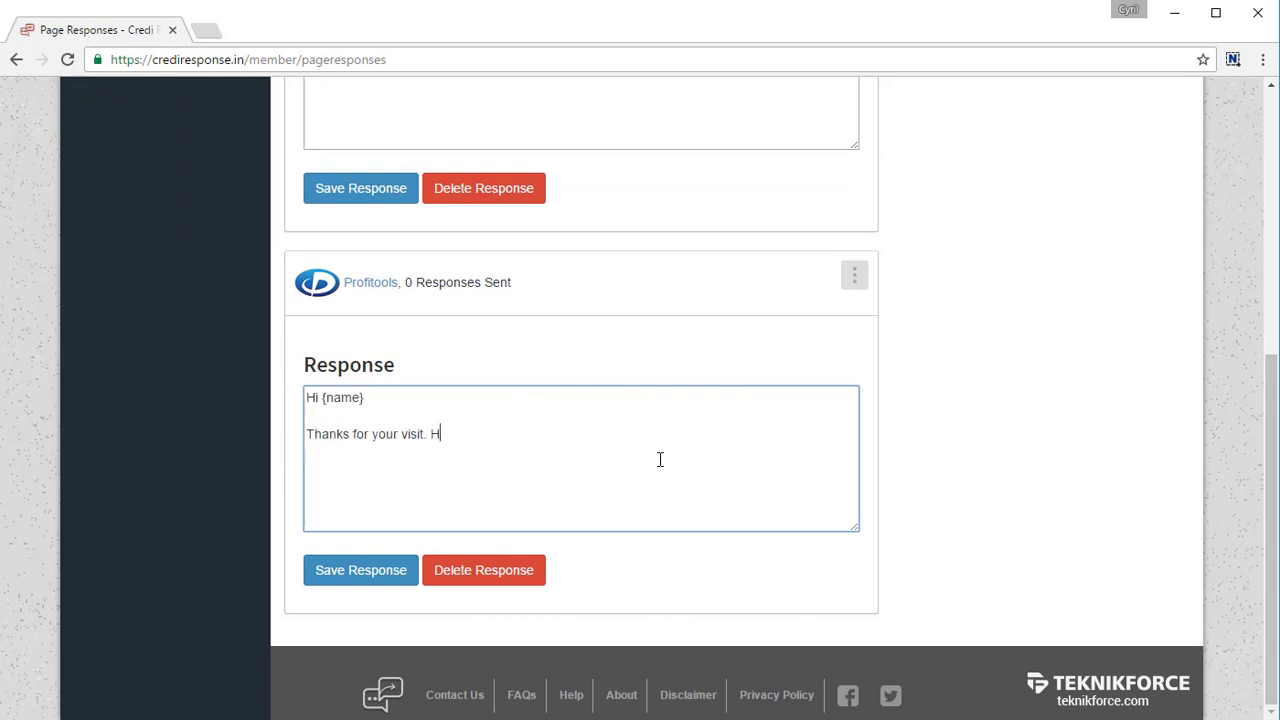
type("ere's our support URL in case you need som")
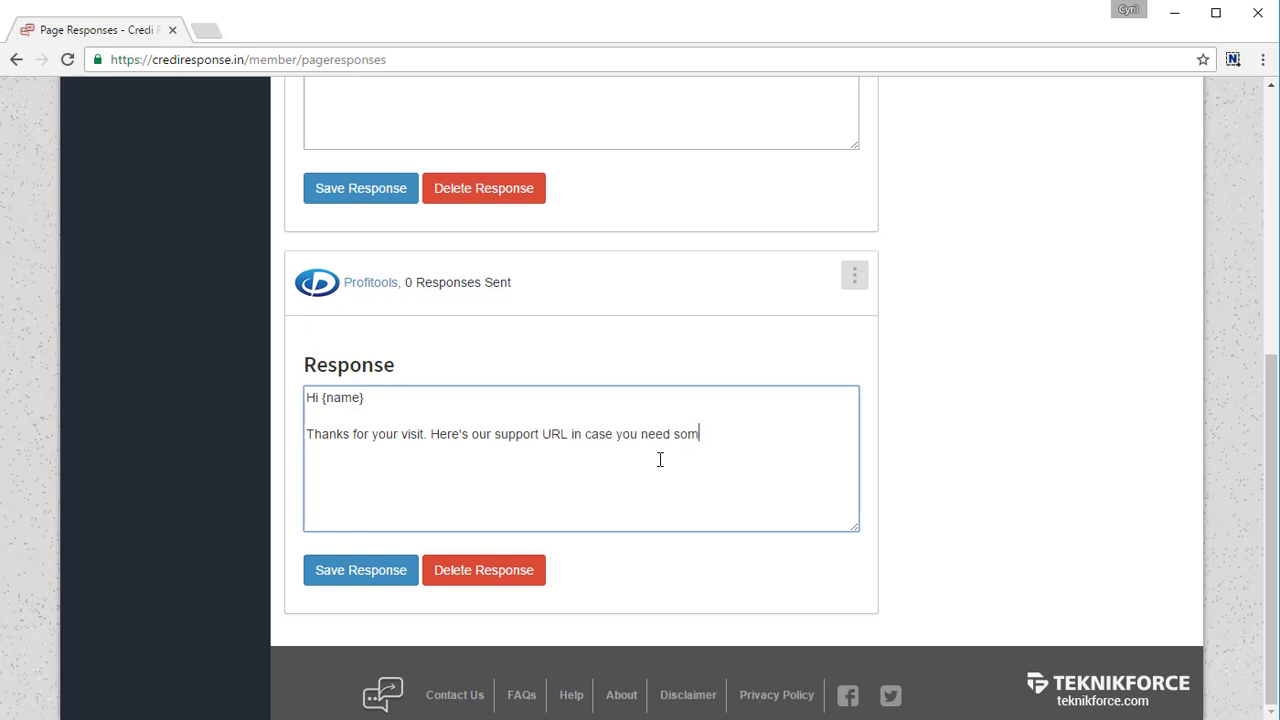
type("e help http://te")
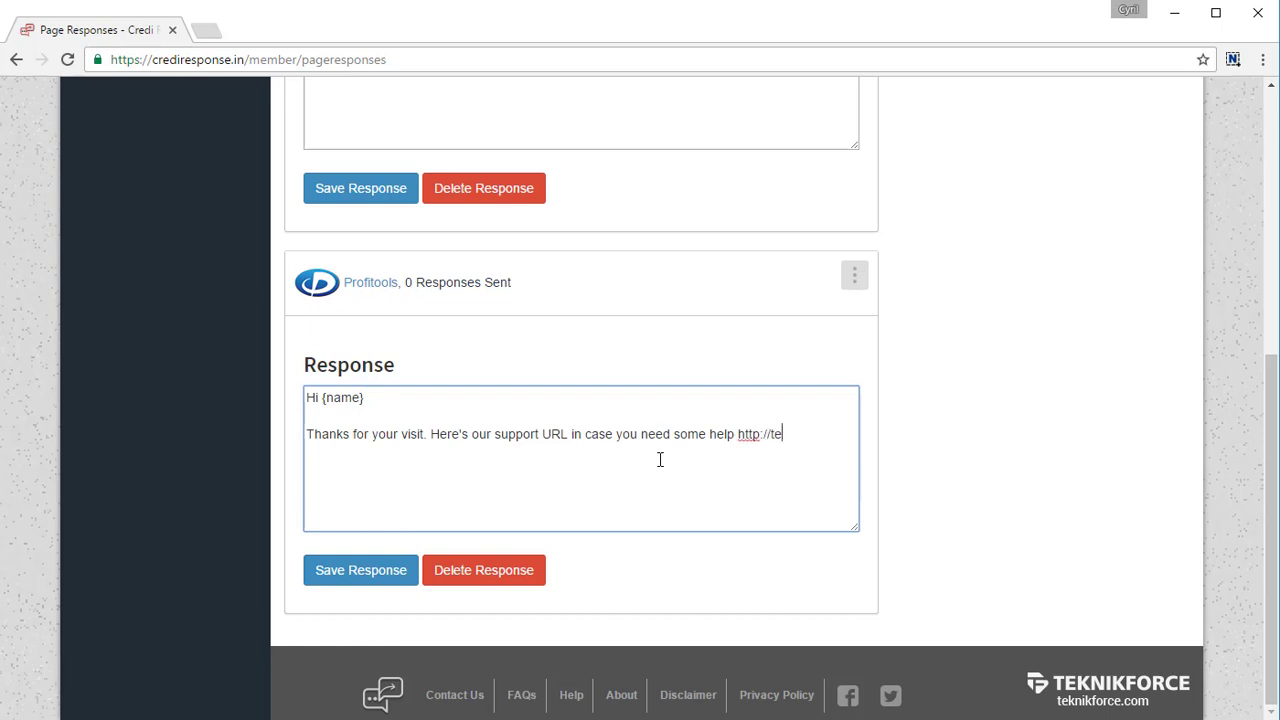
type("knikforce.com/support")
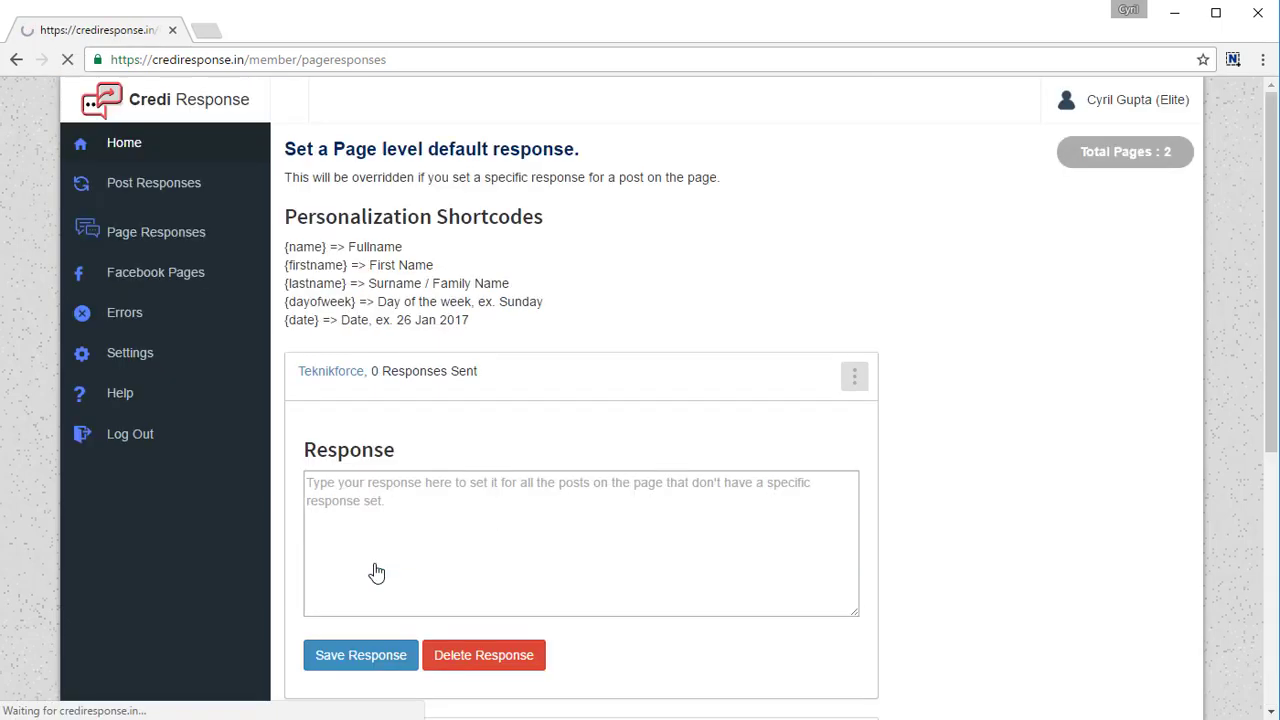
- Scroll down to confirm the Profitools response with {name} and support URL persisted
scroll("down", 3)
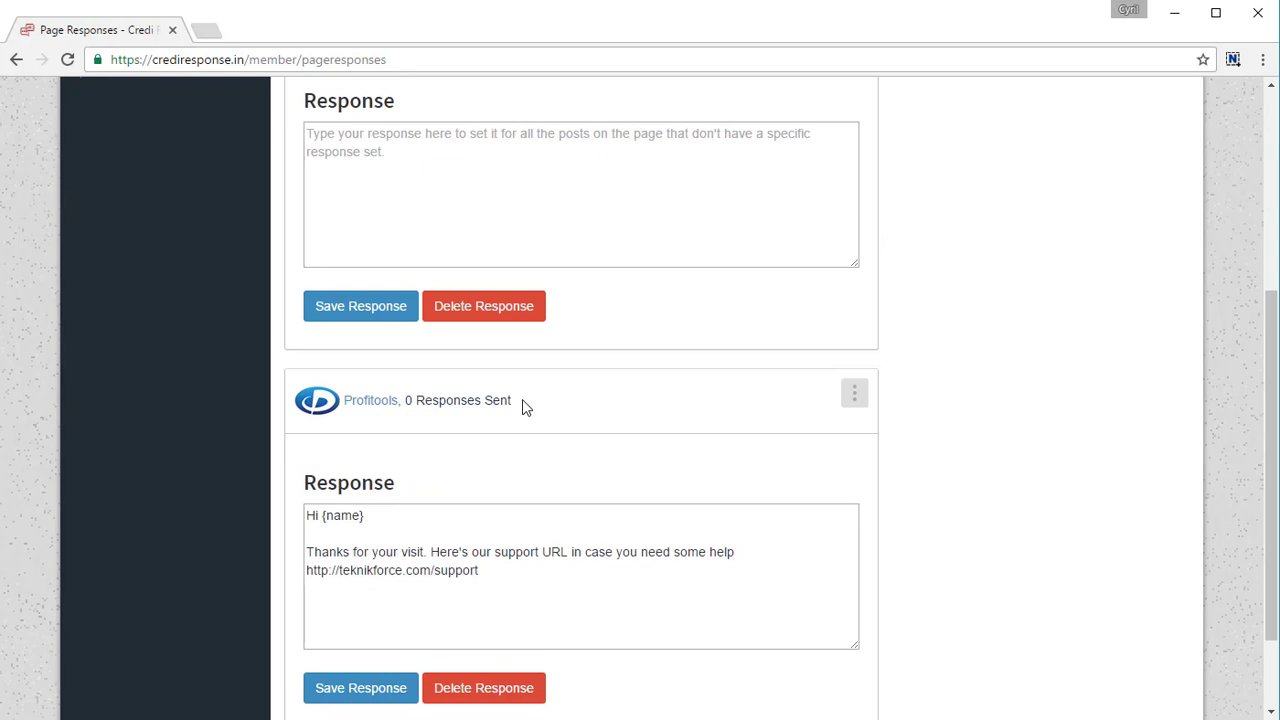
scroll("down", 3)
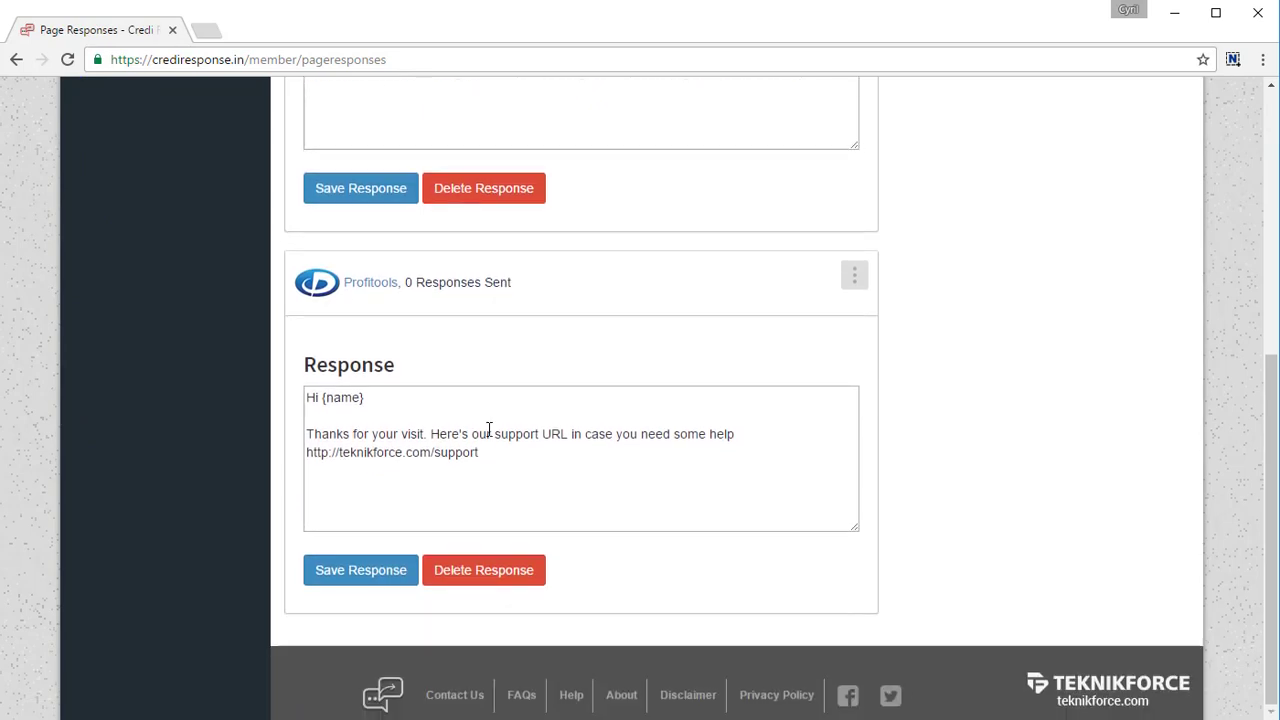